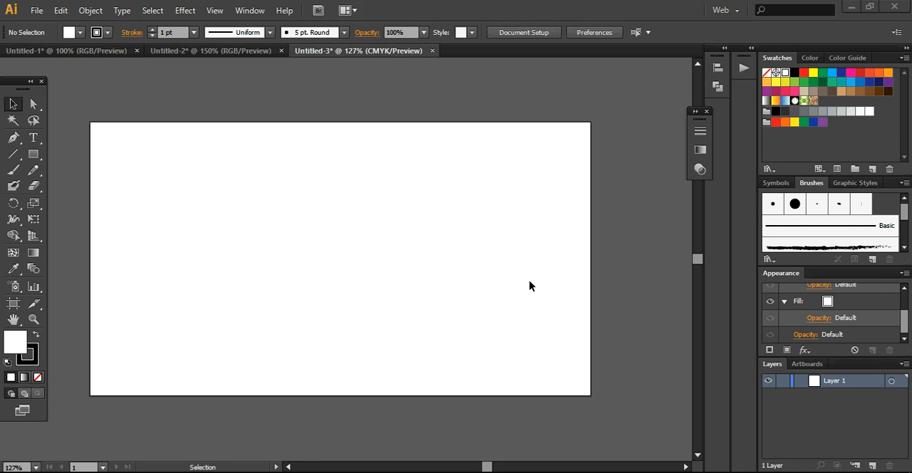
{"action": "mouse_move", "coordinate": [419, 276]}
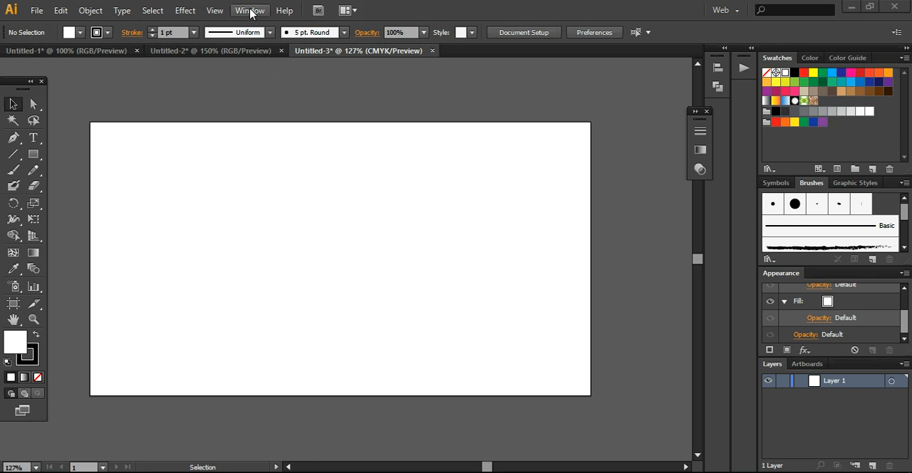
Step: Browse the View and Edit menus, then set Document Color Mode to RGB Color
{"action": "left_click", "coordinate": [214, 10]}
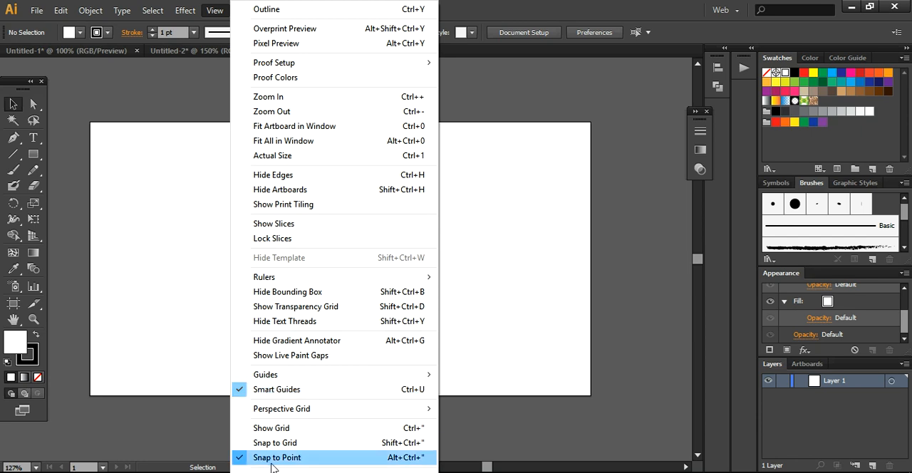
{"action": "left_click", "coordinate": [59, 10]}
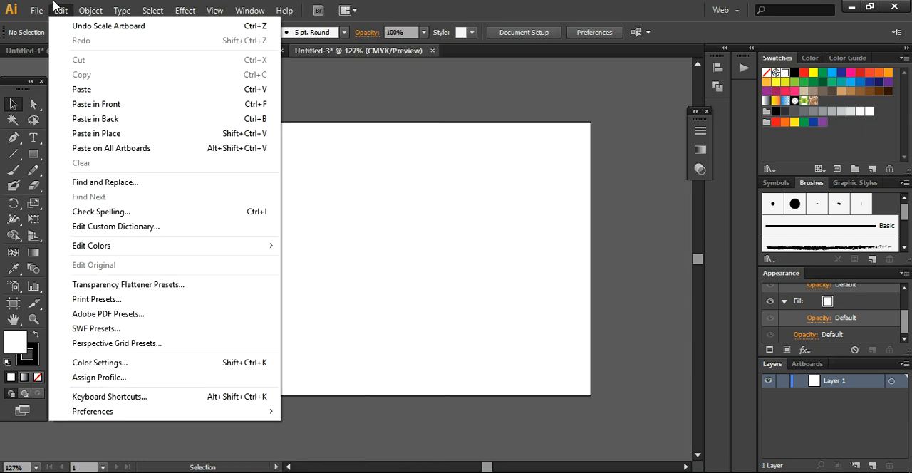
{"action": "left_click", "coordinate": [35, 10]}
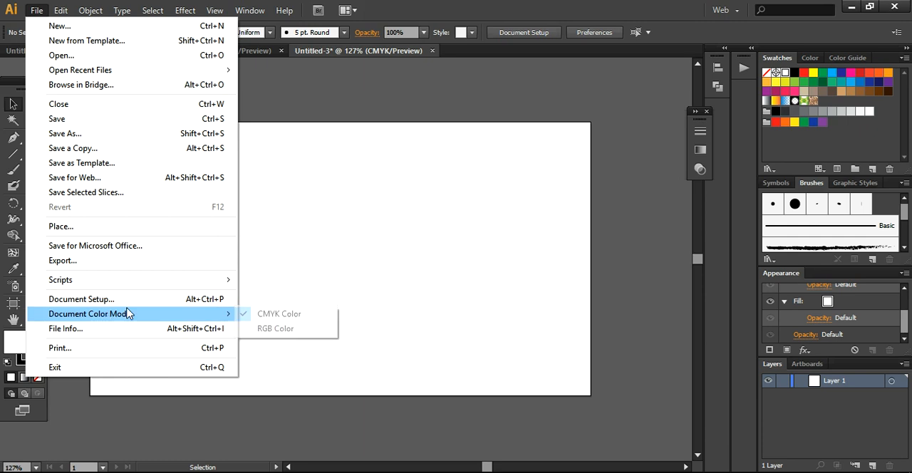
{"action": "left_click", "coordinate": [274, 329]}
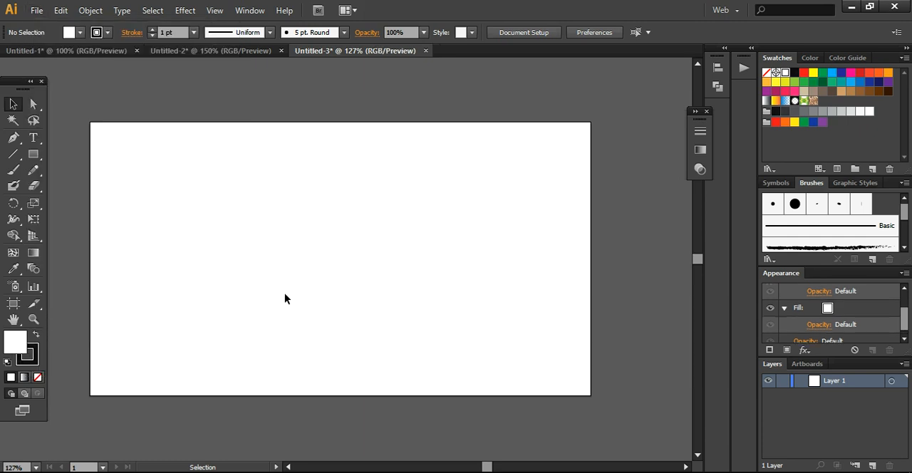
{"action": "mouse_move", "coordinate": [288, 294]}
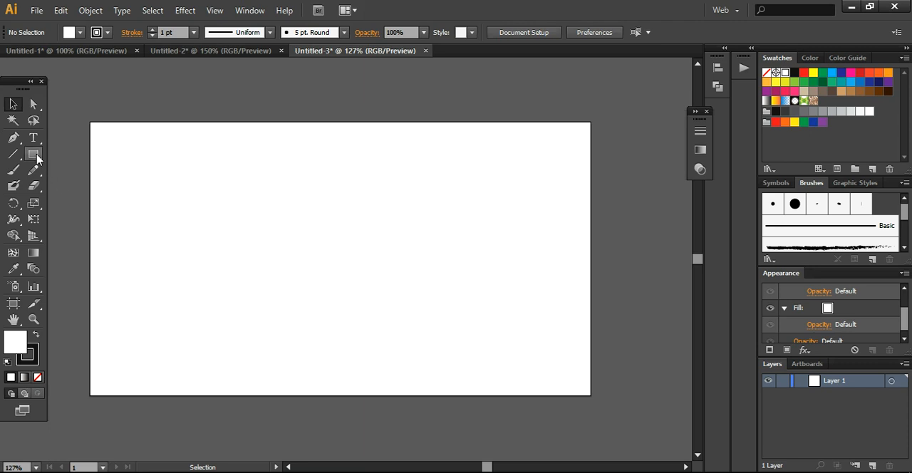
{"action": "mouse_move", "coordinate": [33, 155]}
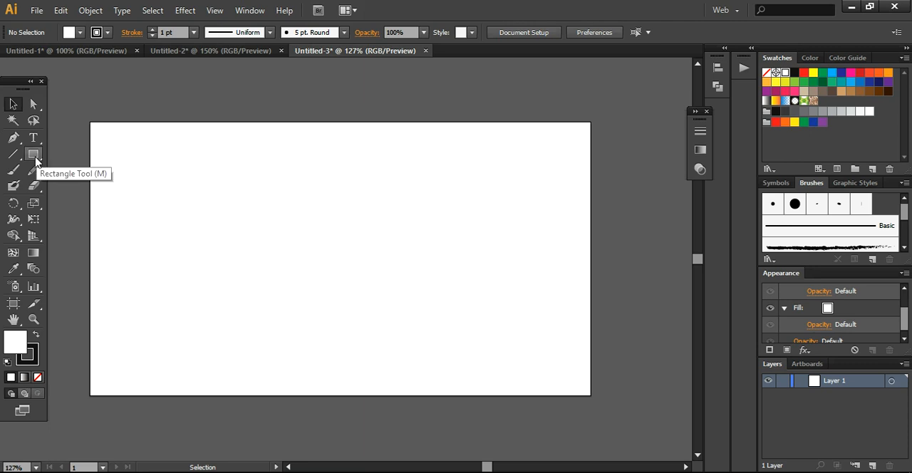
Step: Draw a hexagon near the artboard's top-left with the Polygon Tool, filled beige with no stroke
{"action": "left_click", "coordinate": [33, 153]}
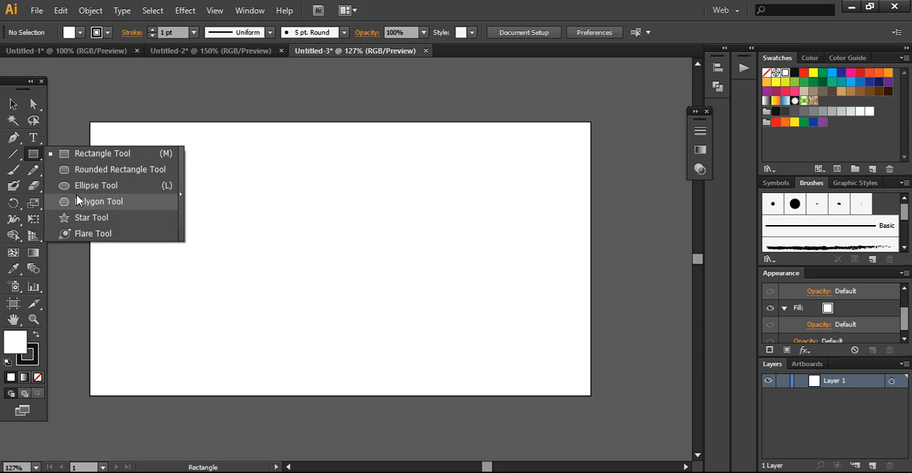
{"action": "left_click", "coordinate": [99, 201]}
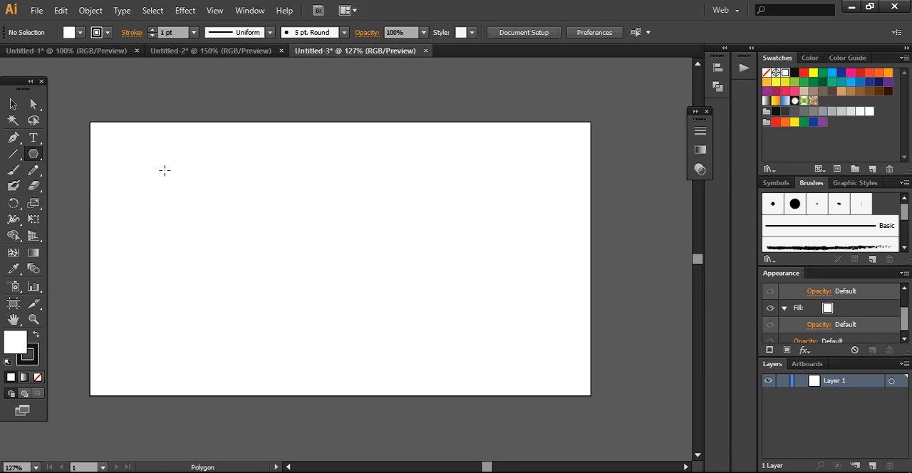
{"action": "left_click_drag", "start_coordinate": [165, 170], "coordinate": [182, 203]}
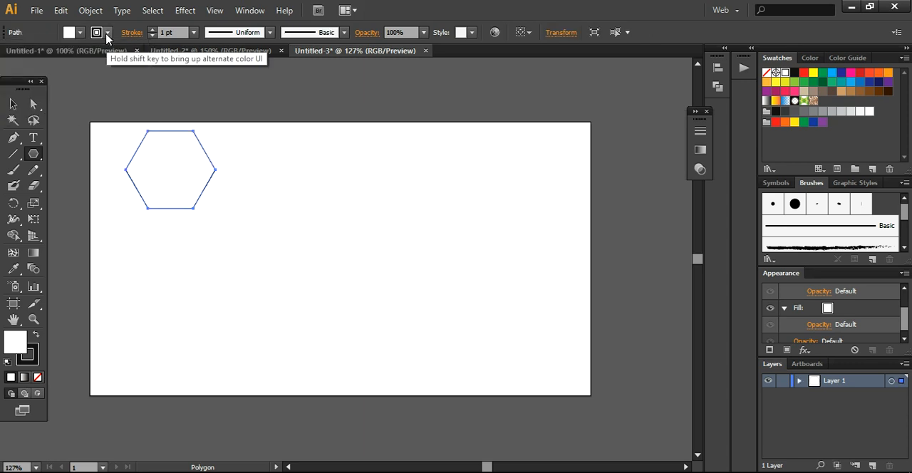
{"action": "left_click", "coordinate": [69, 33]}
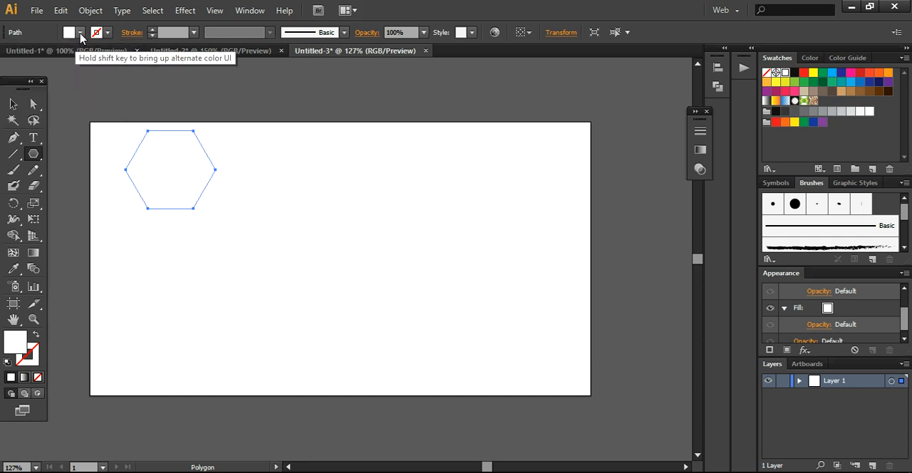
{"action": "left_click", "coordinate": [70, 32]}
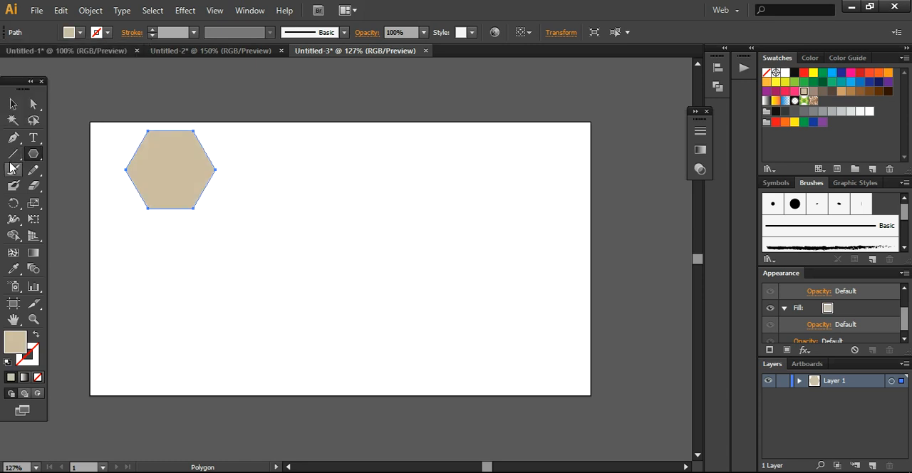
{"action": "left_click", "coordinate": [12, 104]}
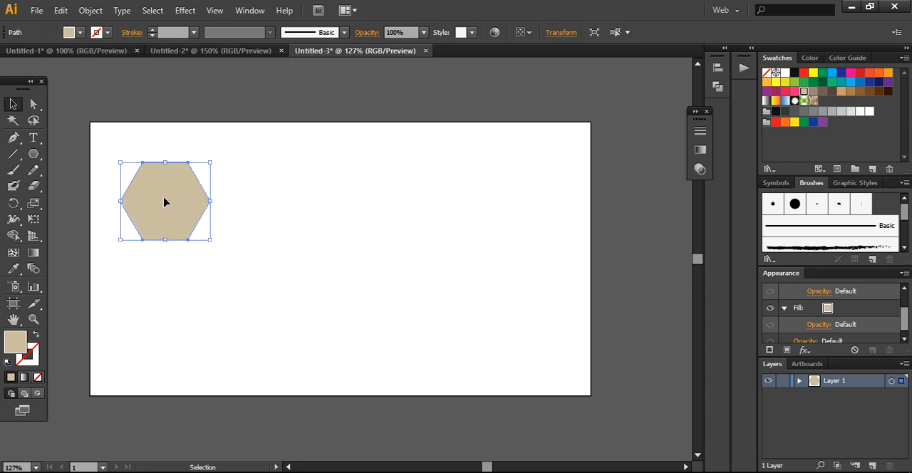
{"action": "mouse_move", "coordinate": [167, 198]}
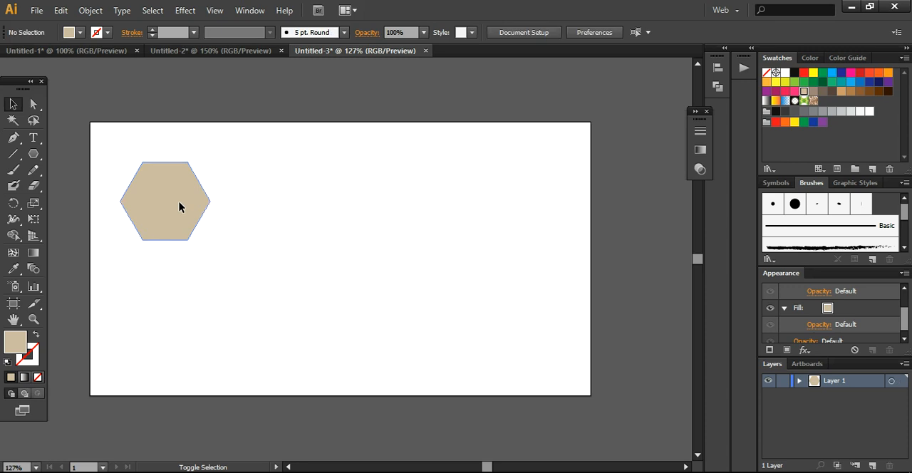
Step: Alt-drag a duplicate of the beige hexagon to the right of the original
{"action": "left_click_drag", "start_coordinate": [164, 201], "coordinate": [203, 202]}
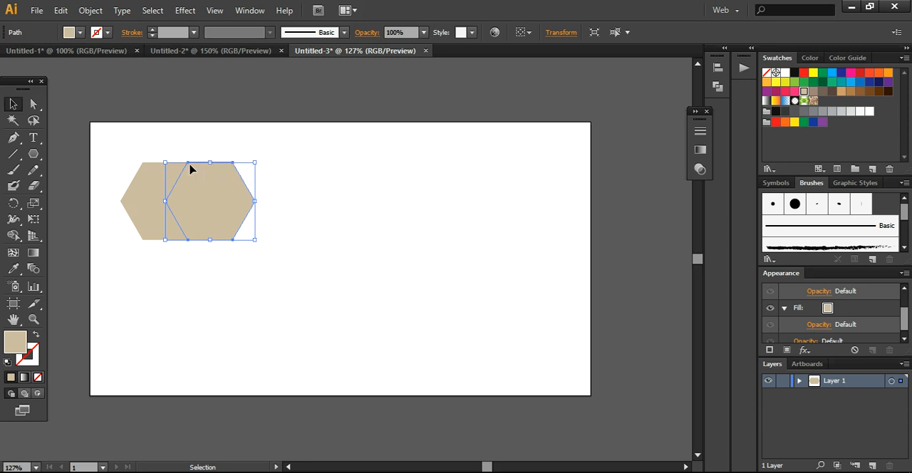
{"action": "mouse_move", "coordinate": [189, 168]}
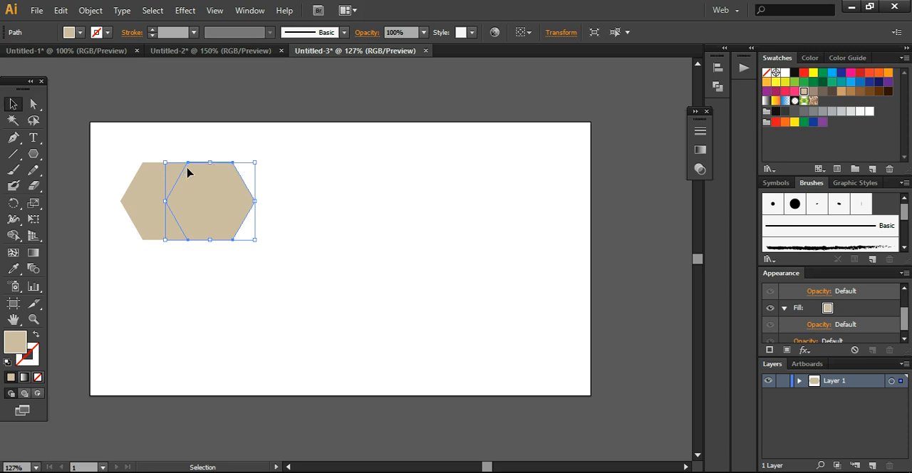
{"action": "mouse_move", "coordinate": [190, 266]}
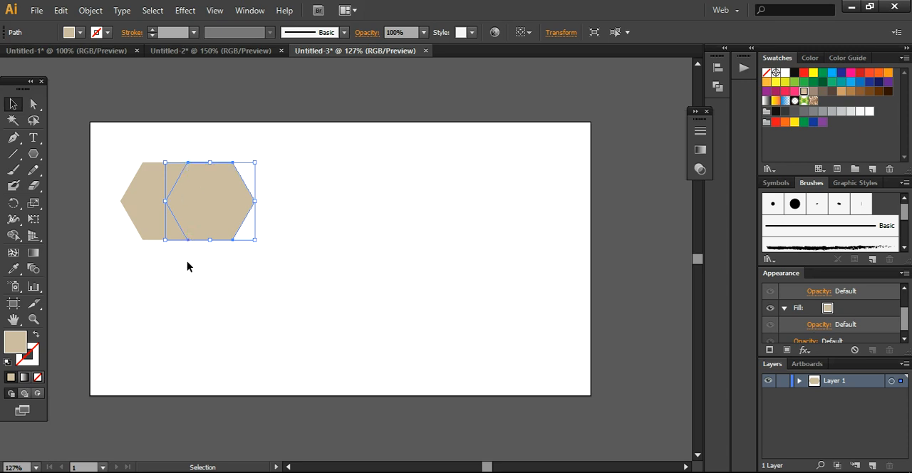
{"action": "left_click_drag", "start_coordinate": [190, 267], "coordinate": [143, 217]}
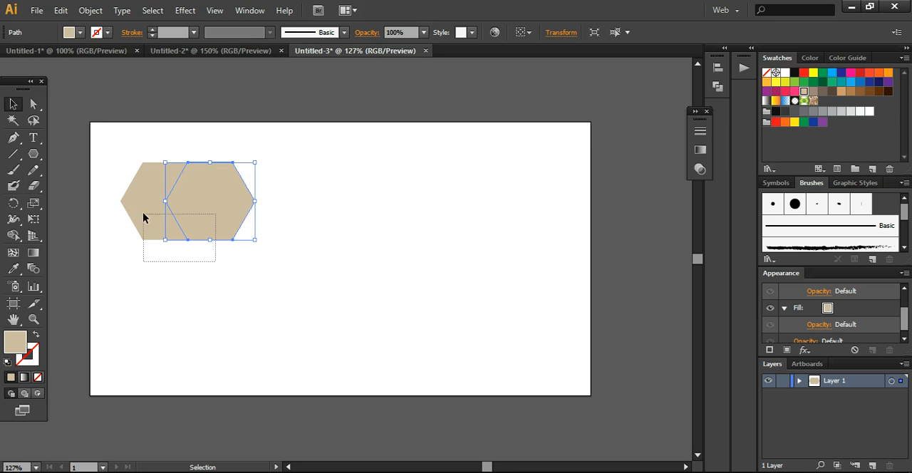
{"action": "left_click", "coordinate": [220, 274]}
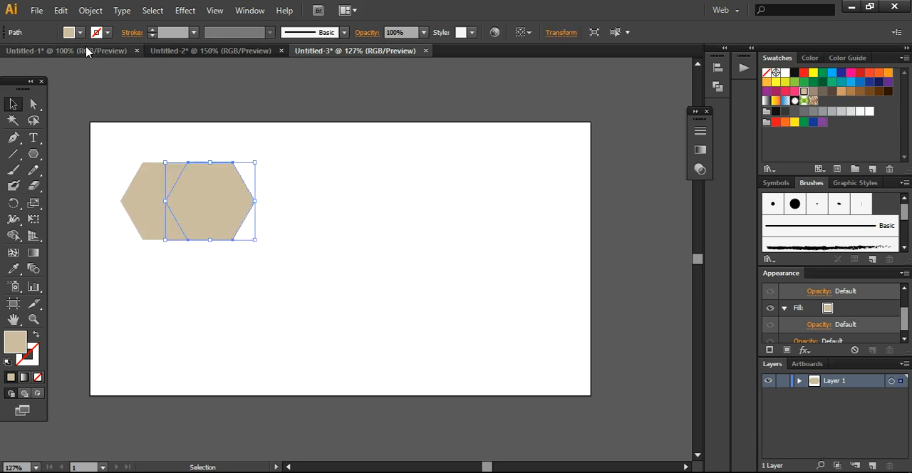
Step: Fill the copy orange, duplicate it rightward, and make the third hexagon light grey
{"action": "left_click", "coordinate": [69, 32]}
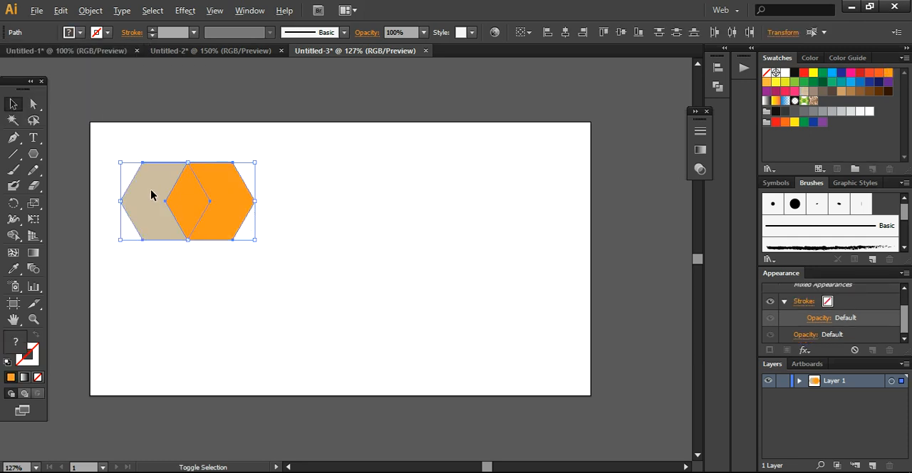
{"action": "left_click", "coordinate": [146, 200]}
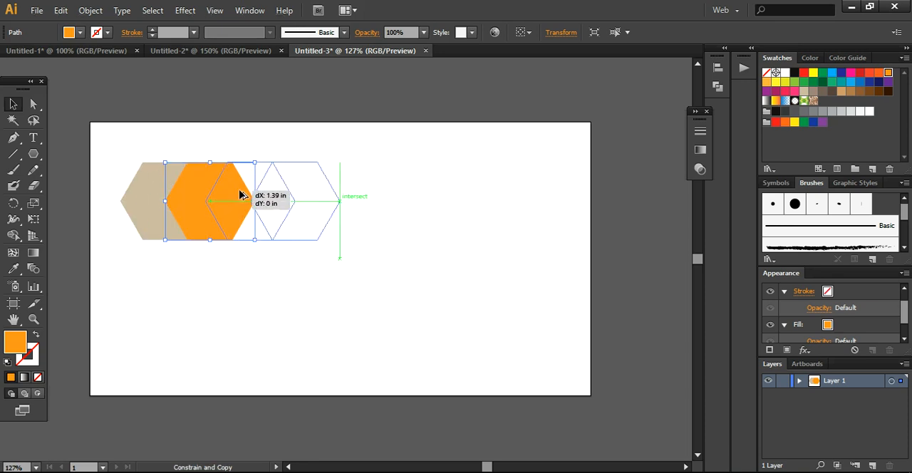
{"action": "left_click_drag", "start_coordinate": [242, 196], "coordinate": [298, 201]}
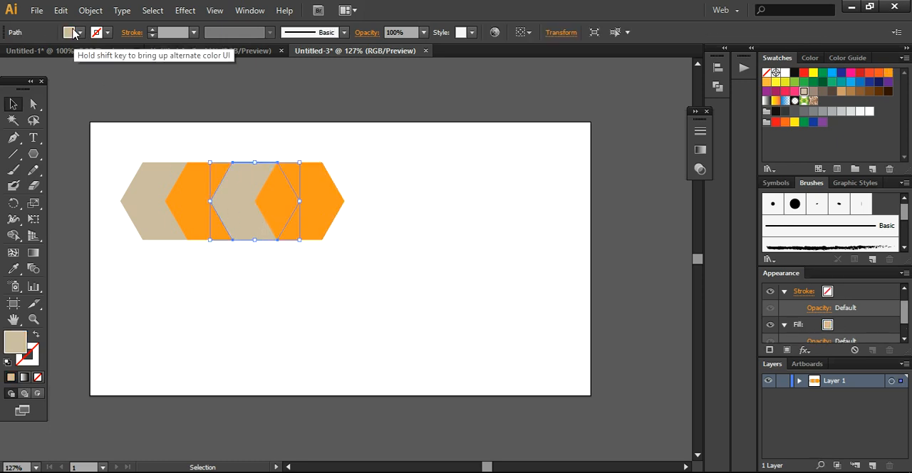
{"action": "left_click", "coordinate": [70, 32]}
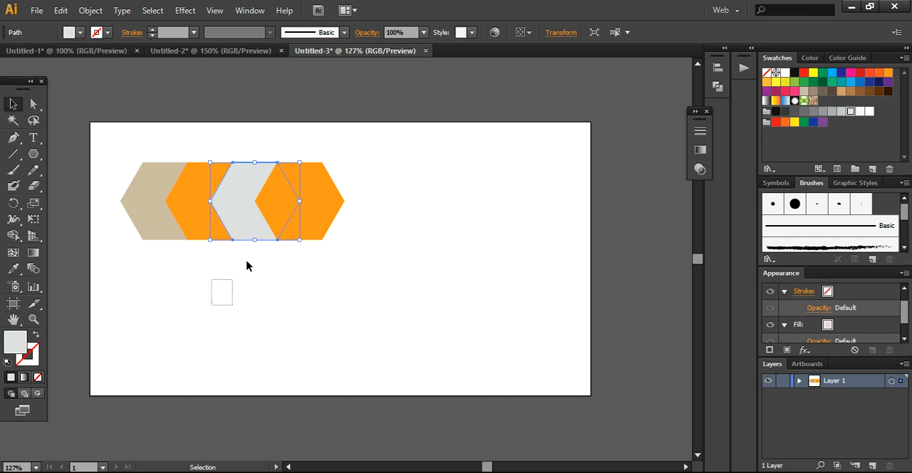
{"action": "left_click", "coordinate": [310, 283]}
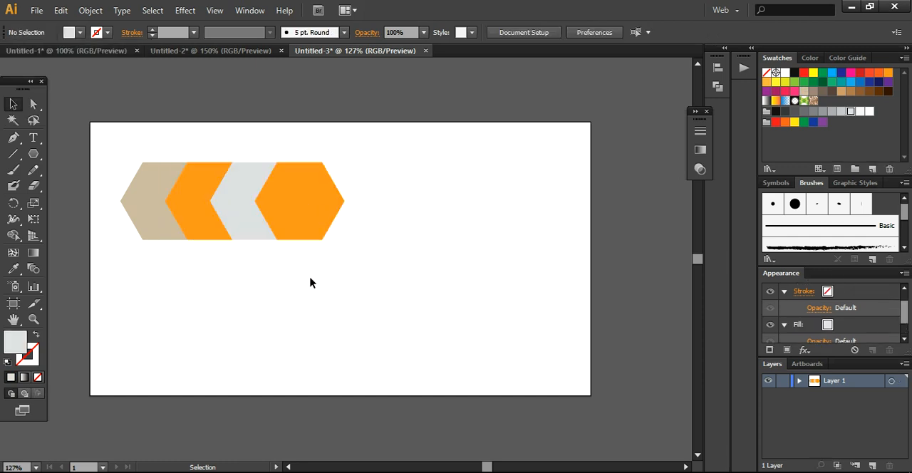
Step: Recolour the fourth hexagon coral pink by raising the swatch's G value to about 102
{"action": "left_click", "coordinate": [70, 32]}
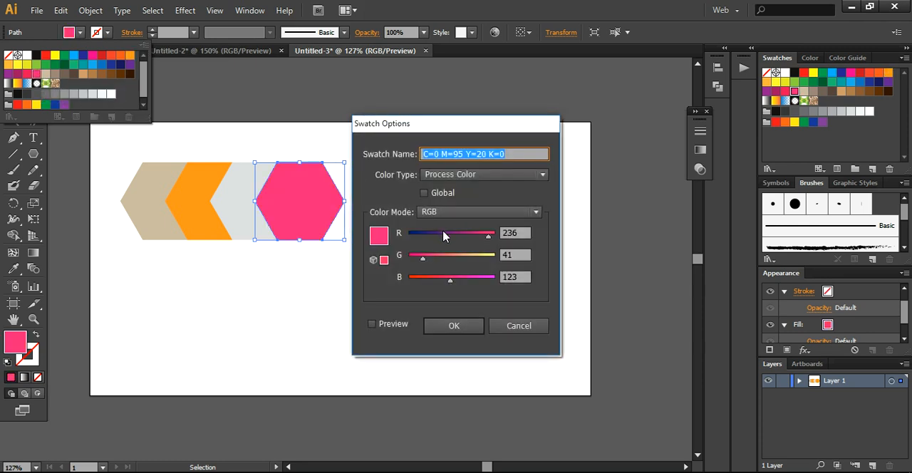
{"action": "left_click_drag", "start_coordinate": [422, 255], "coordinate": [443, 254]}
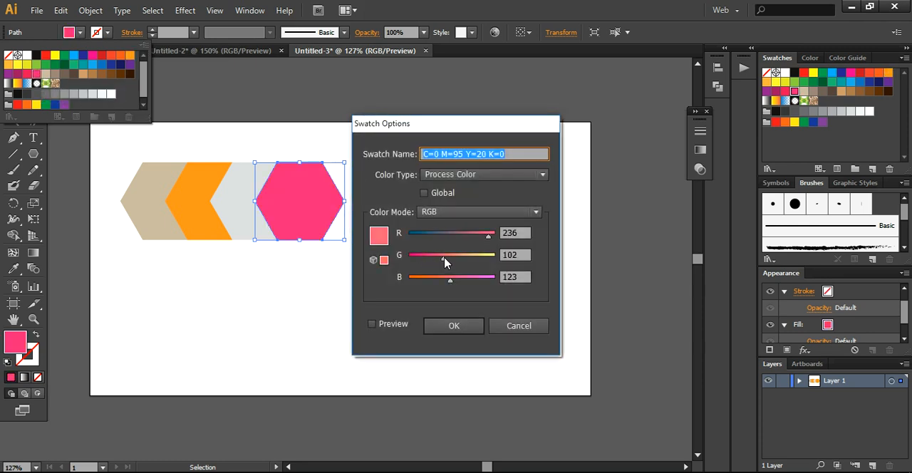
{"action": "left_click", "coordinate": [454, 325]}
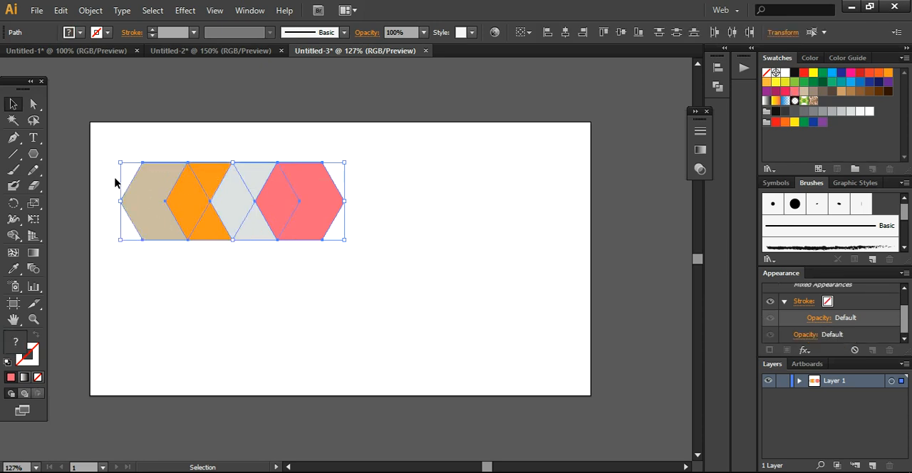
{"action": "mouse_move", "coordinate": [140, 184]}
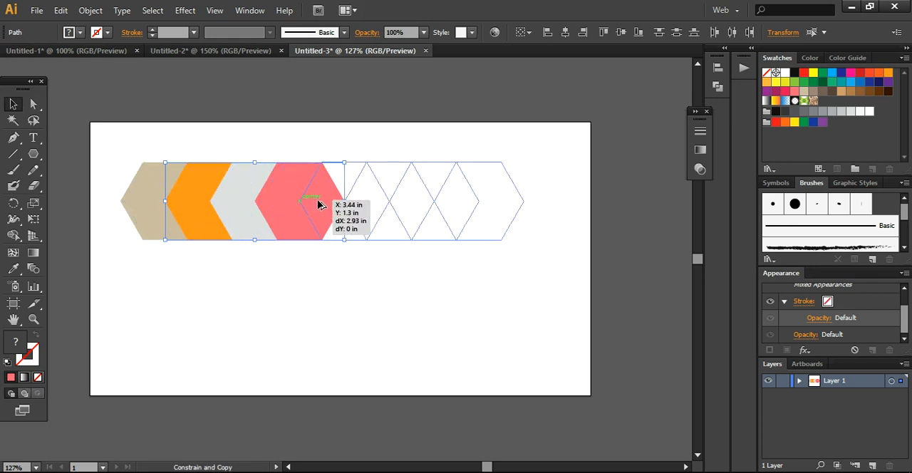
Step: Alt+Shift-drag a copy of the four hexagons to their right, making eight
{"action": "left_click_drag", "start_coordinate": [252, 201], "coordinate": [411, 200]}
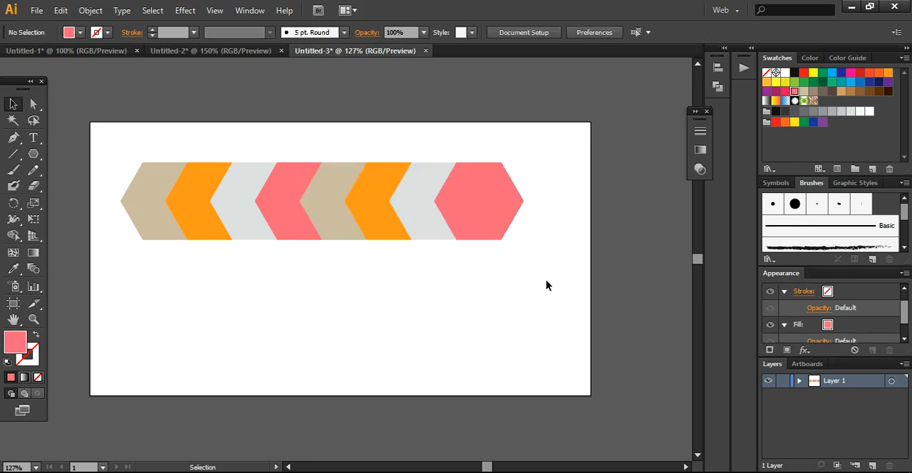
{"action": "mouse_move", "coordinate": [515, 287]}
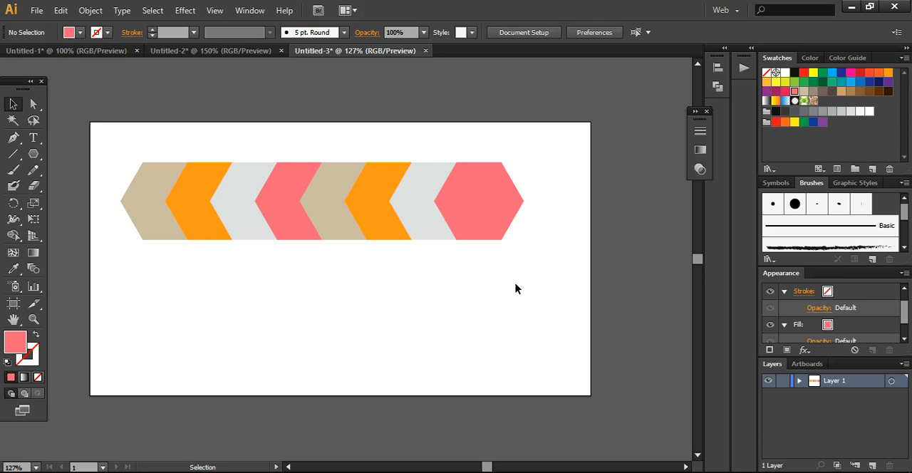
{"action": "mouse_move", "coordinate": [519, 285]}
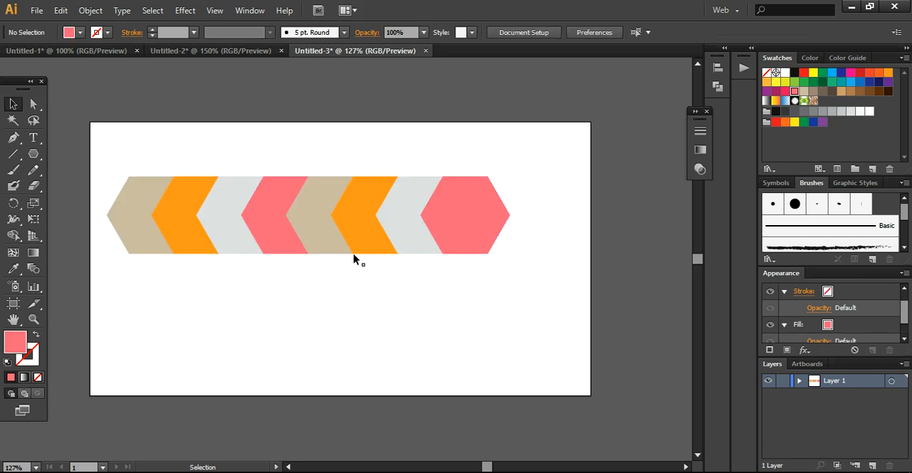
{"action": "mouse_move", "coordinate": [192, 293]}
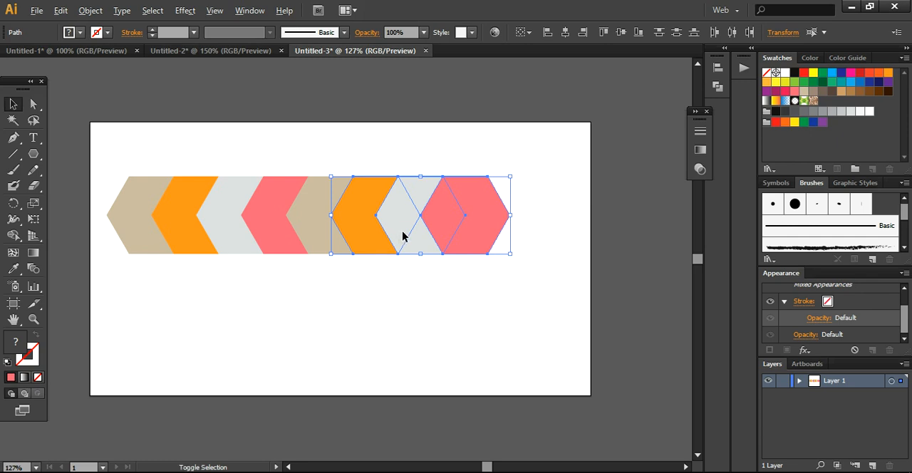
Step: Alt-drag copies of the last three hexagons past the artboard's right edge
{"action": "left_click_drag", "start_coordinate": [421, 215], "coordinate": [513, 215]}
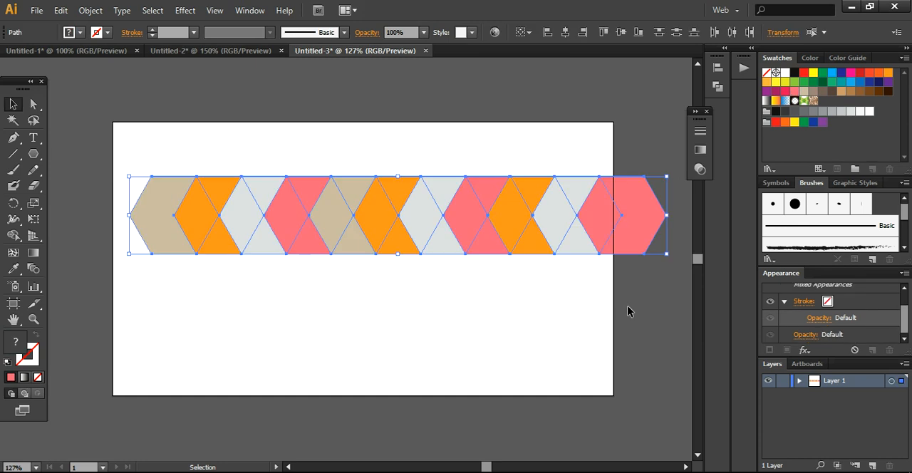
Step: Set every hexagon in the row to 40% opacity from the Control bar
{"action": "left_click", "coordinate": [424, 32]}
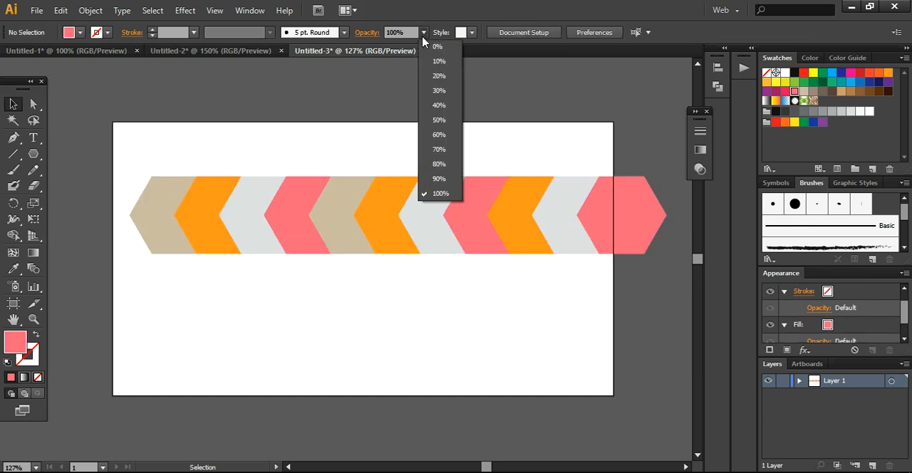
{"action": "left_click", "coordinate": [439, 105]}
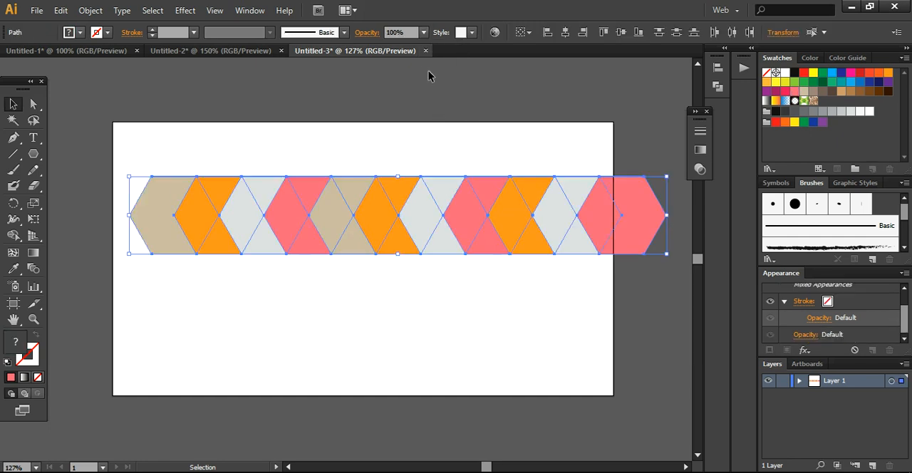
{"action": "left_click", "coordinate": [396, 32]}
{"action": "type", "text": "40"}
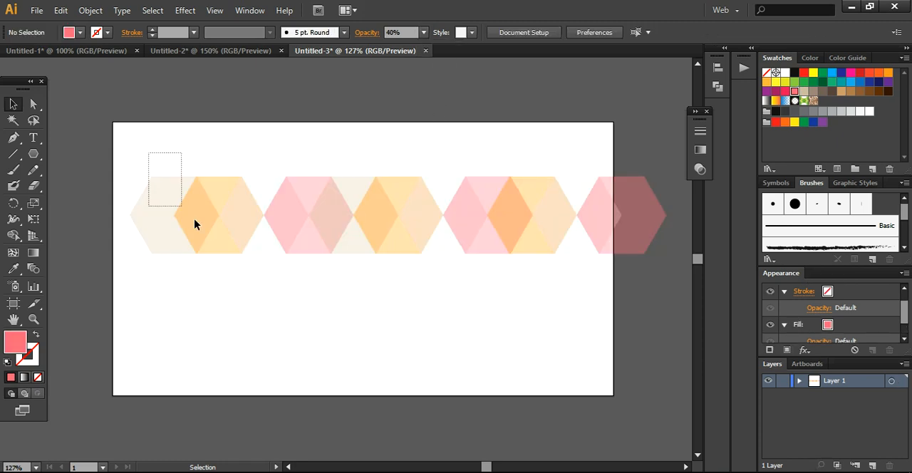
Step: Copy the row half a hexagon lower, then select both rows at 60% opacity
{"action": "left_click_drag", "start_coordinate": [149, 153], "coordinate": [620, 260]}
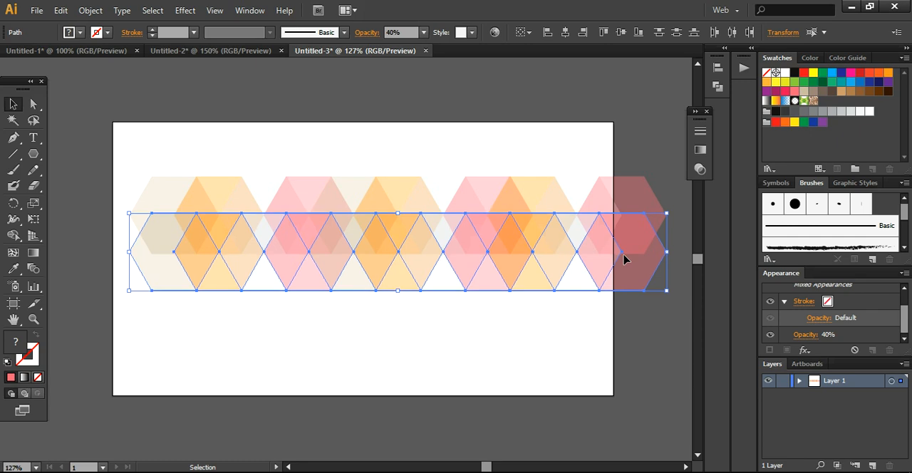
{"action": "mouse_move", "coordinate": [459, 210]}
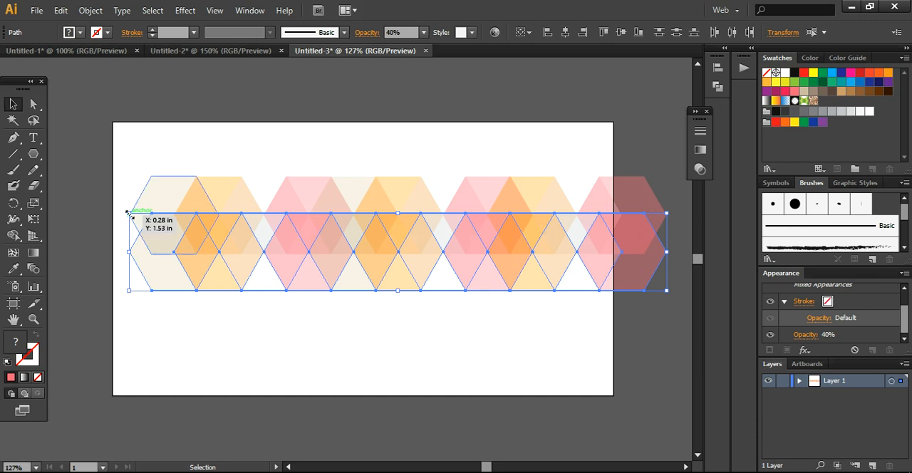
{"action": "mouse_move", "coordinate": [516, 257]}
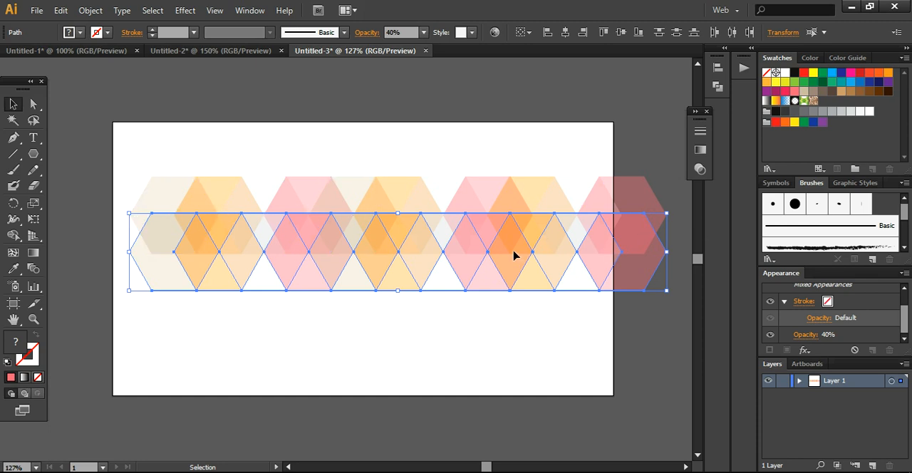
{"action": "left_click", "coordinate": [439, 333]}
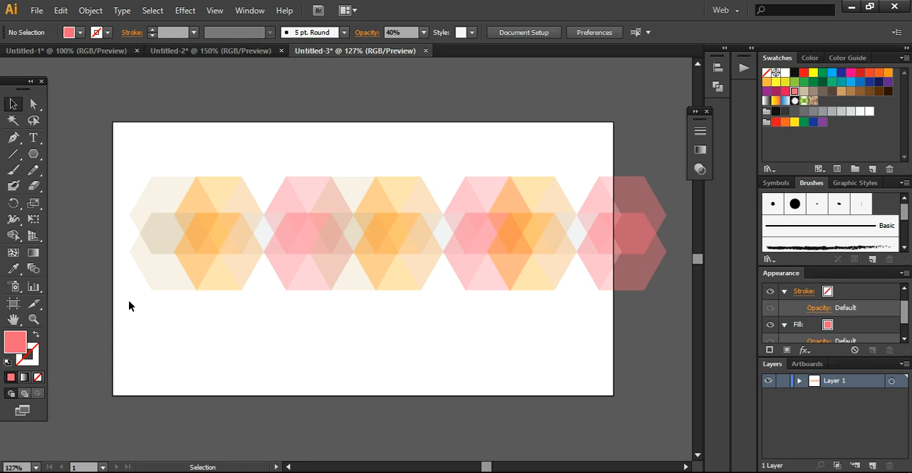
{"action": "left_click_drag", "start_coordinate": [132, 149], "coordinate": [637, 317]}
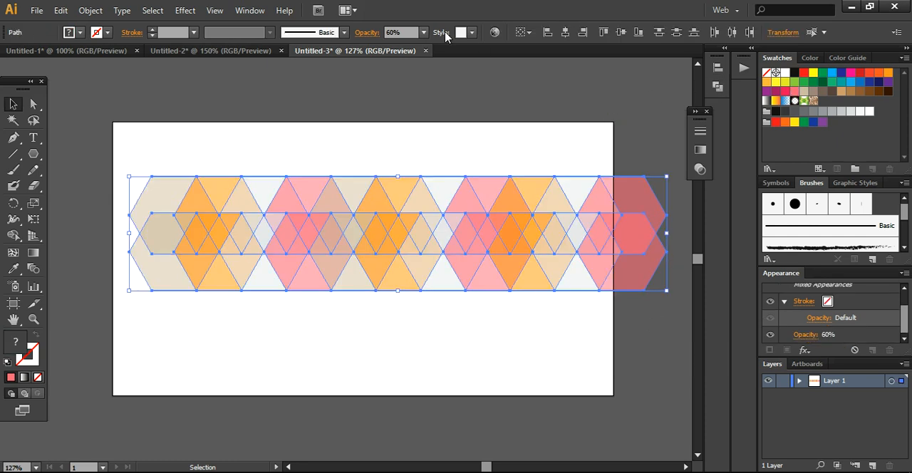
Step: Divide the overlapping hexagon rows into separate pieces with Pathfinder, then apply an Object menu command
{"action": "left_click", "coordinate": [249, 10]}
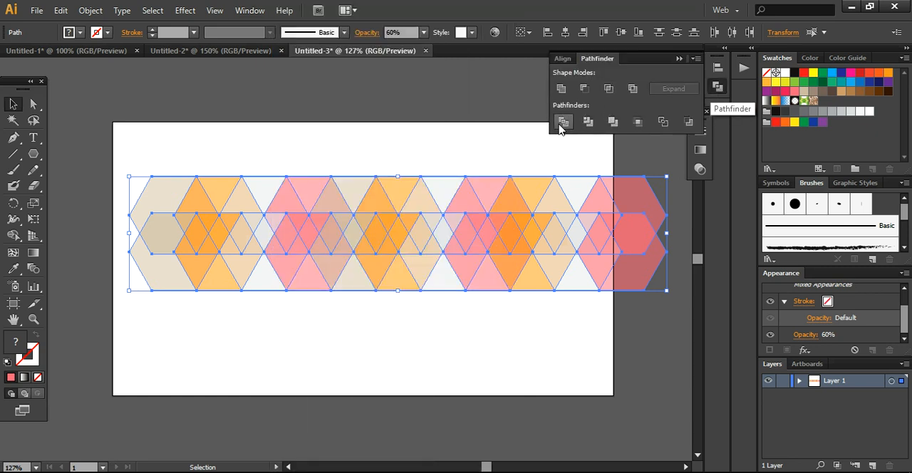
{"action": "left_click", "coordinate": [562, 121]}
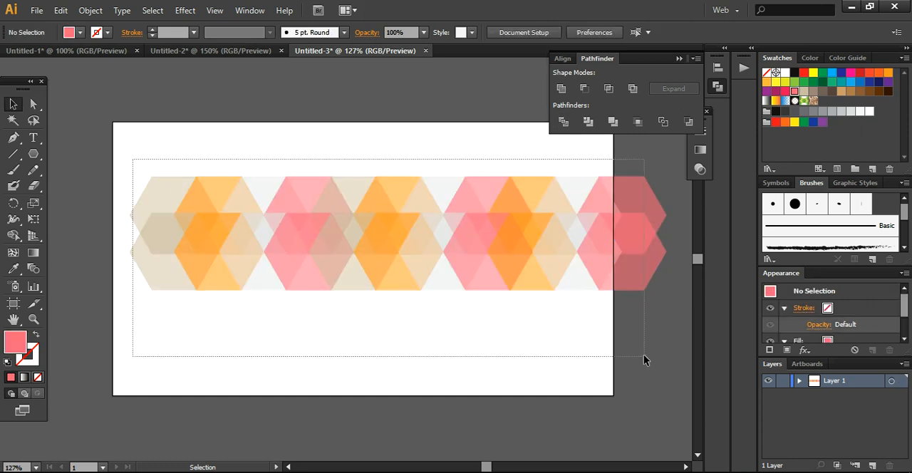
{"action": "left_click", "coordinate": [90, 10]}
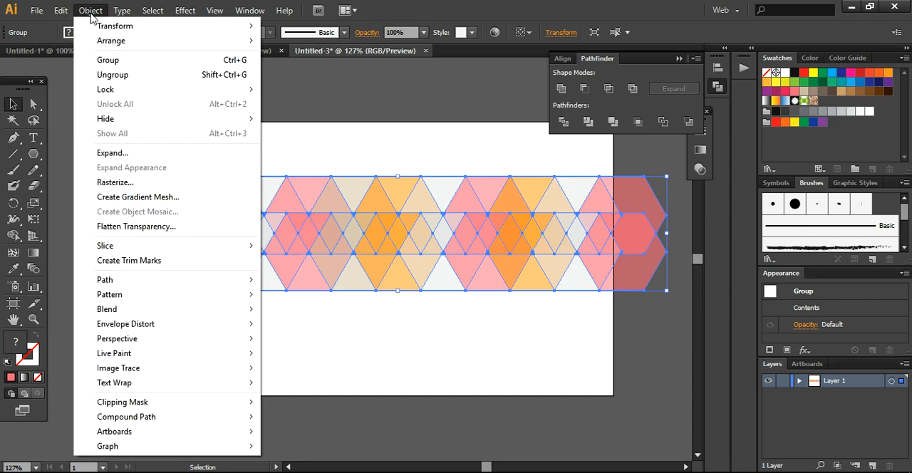
{"action": "left_click", "coordinate": [112, 152]}
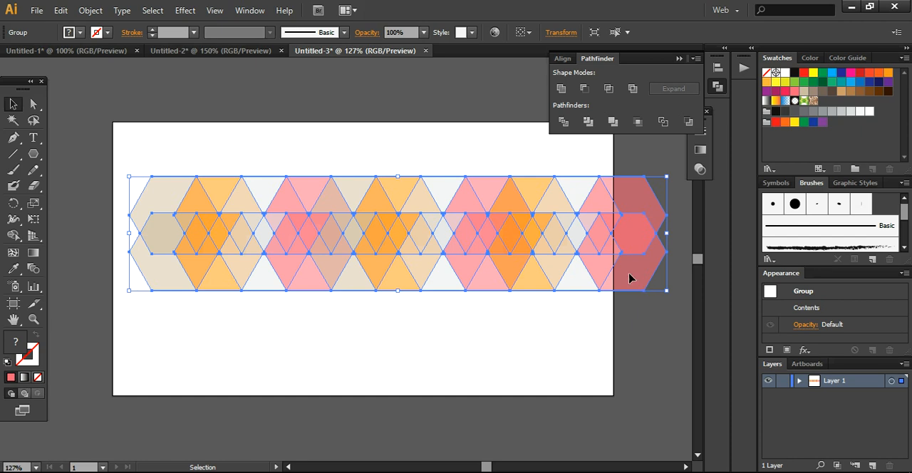
{"action": "right_click", "coordinate": [630, 278]}
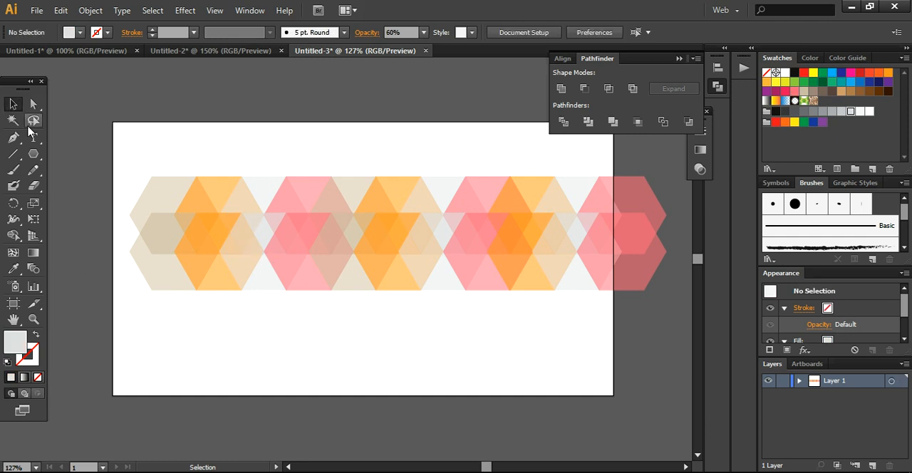
Step: Type GENIUS on the artboard, set it to Bold, and scale it over the hexagons
{"action": "left_click", "coordinate": [33, 137]}
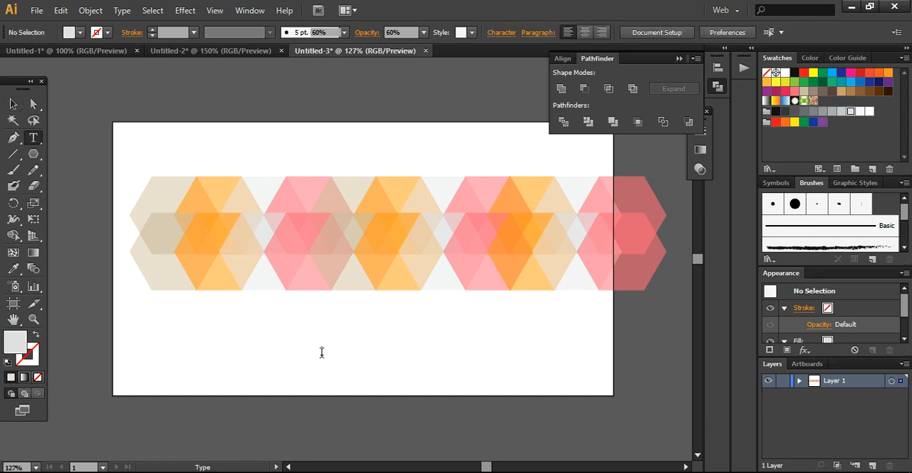
{"action": "type", "text": "GENIUS"}
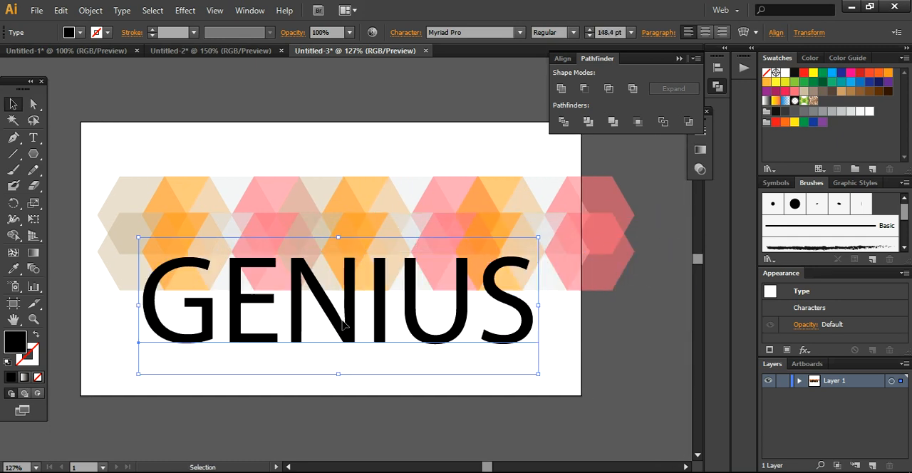
{"action": "mouse_move", "coordinate": [489, 37]}
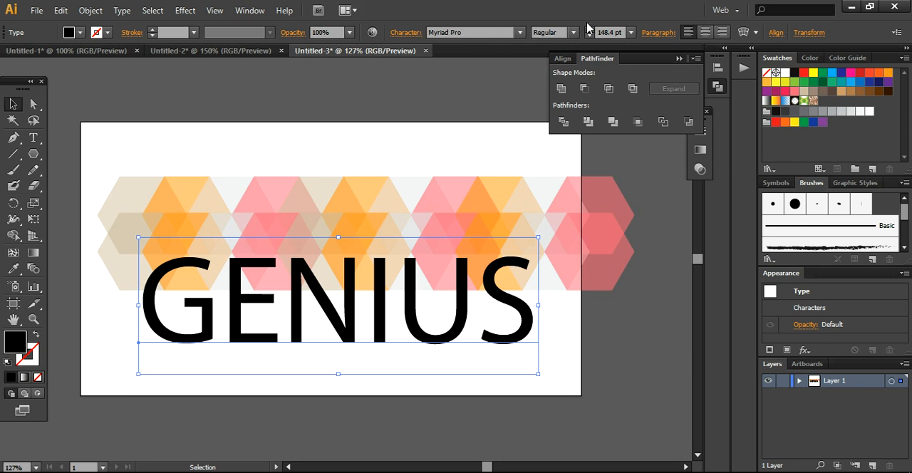
{"action": "left_click", "coordinate": [573, 32]}
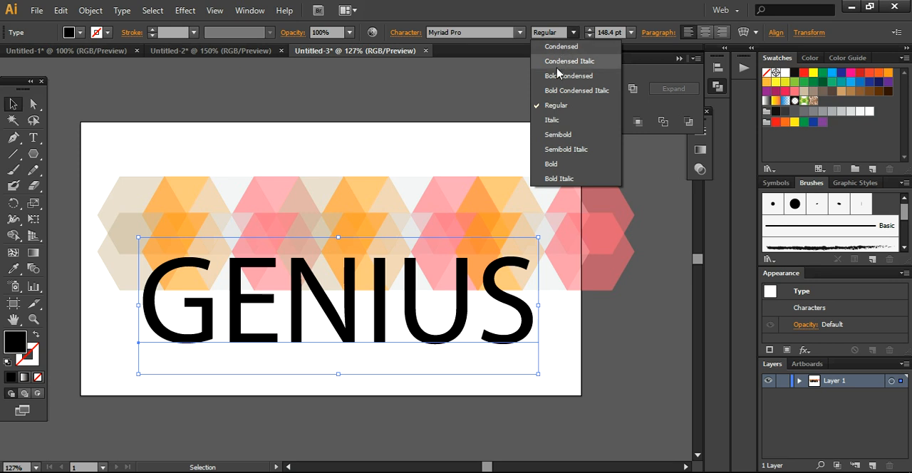
{"action": "left_click", "coordinate": [551, 164]}
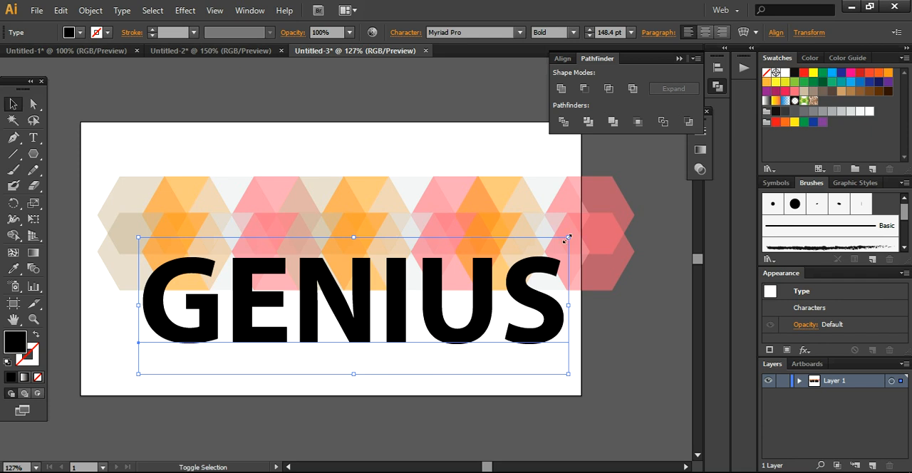
{"action": "left_click_drag", "start_coordinate": [568, 236], "coordinate": [459, 271]}
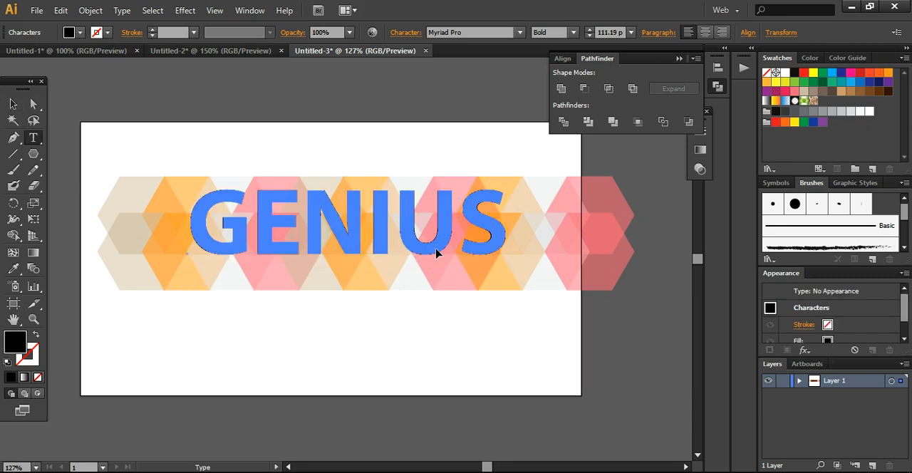
Step: Switch to the Selection tool to finish editing the GENIUS text
{"action": "left_click", "coordinate": [12, 104]}
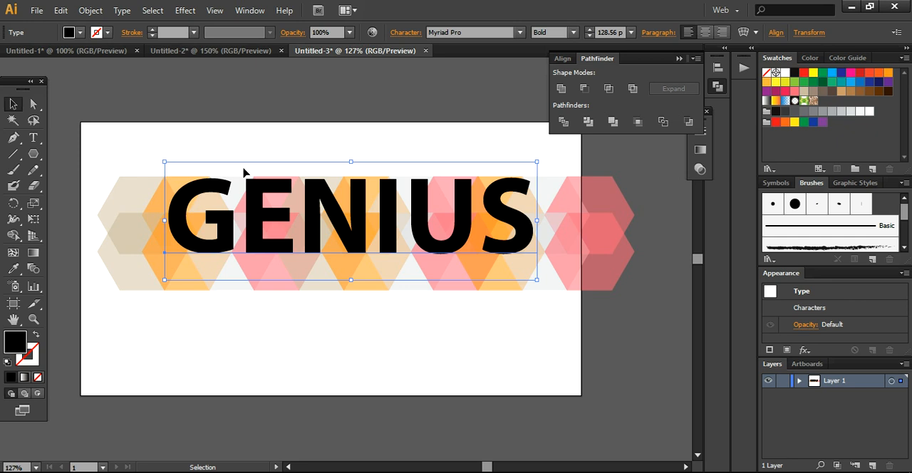
{"action": "mouse_move", "coordinate": [236, 186]}
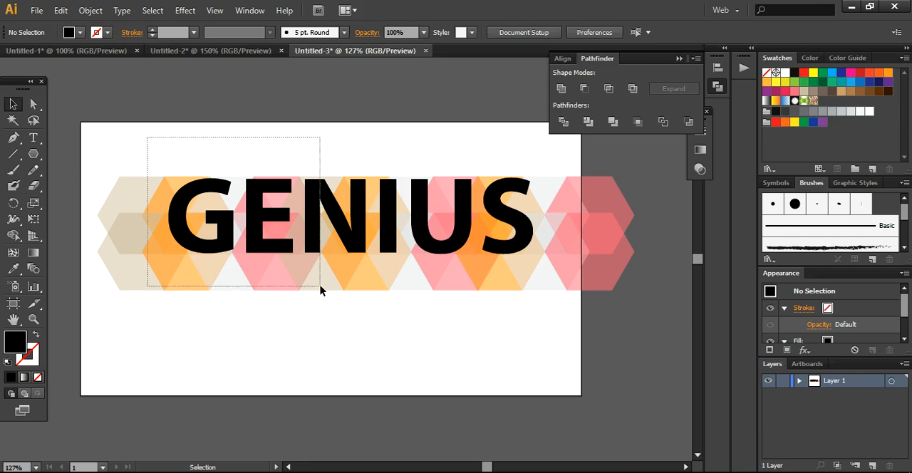
Step: Make a clipping mask of GENIUS over the hexagons, remove the stray hexagon, nudge the word, and zoom to 150%
{"action": "right_click", "coordinate": [399, 214]}
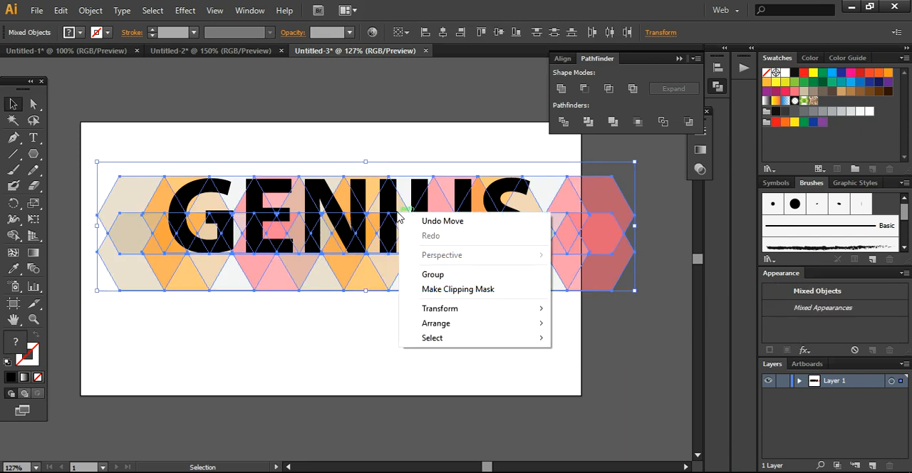
{"action": "left_click", "coordinate": [457, 289]}
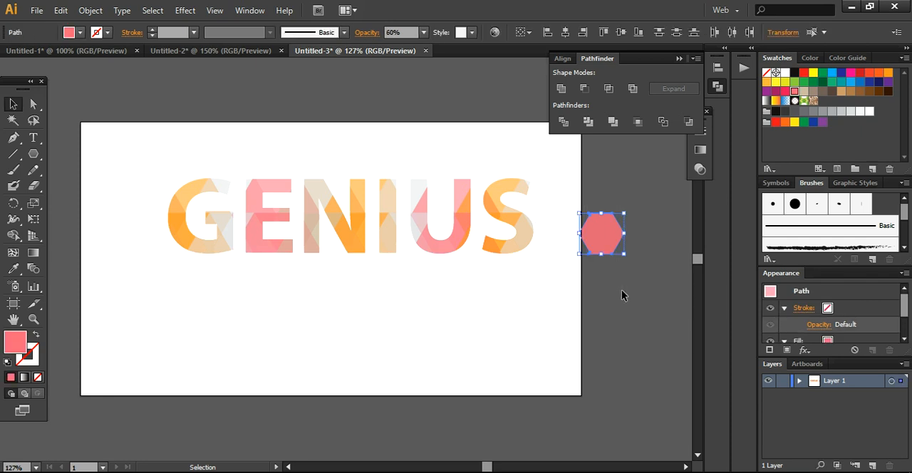
{"action": "left_click", "coordinate": [345, 352]}
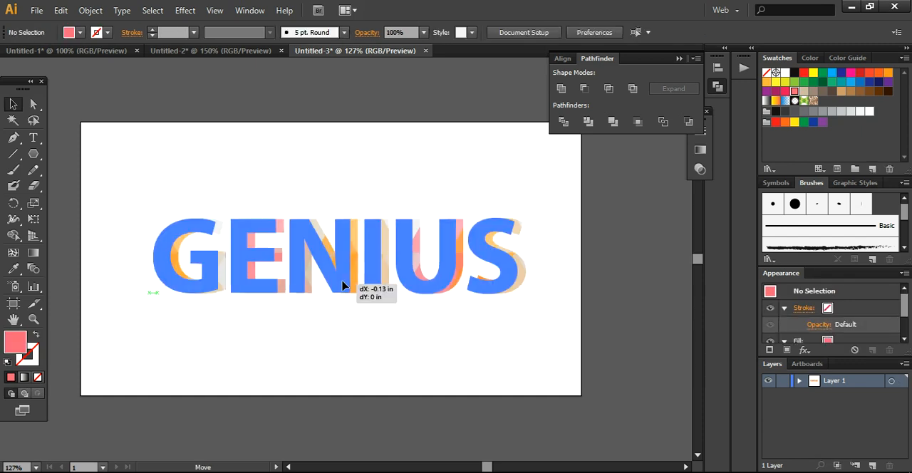
{"action": "left_click_drag", "start_coordinate": [342, 284], "coordinate": [349, 284]}
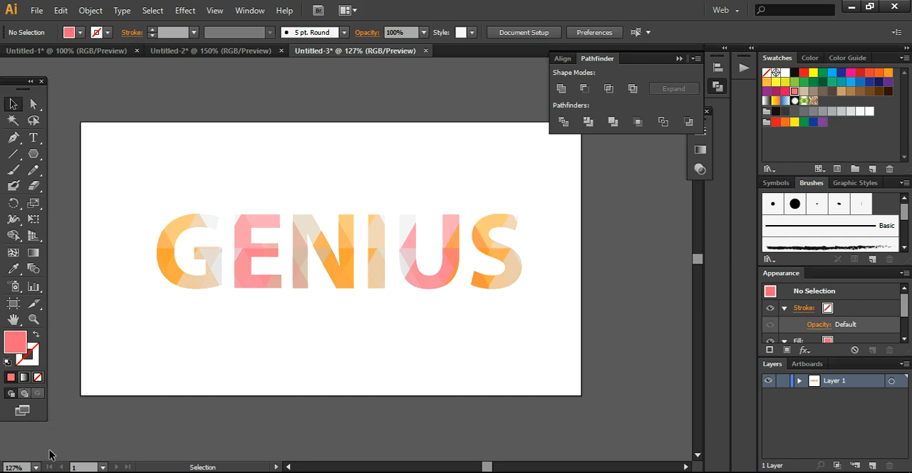
{"action": "left_click", "coordinate": [14, 467]}
{"action": "type", "text": "150"}
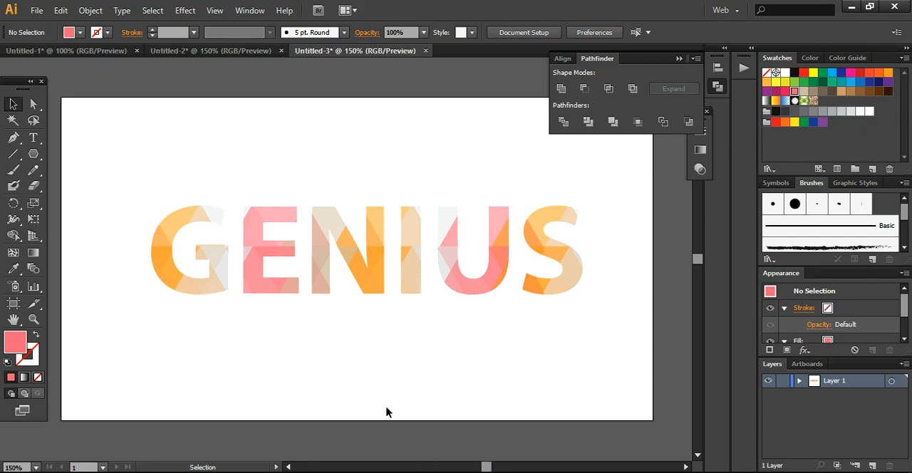
{"action": "mouse_move", "coordinate": [45, 161]}
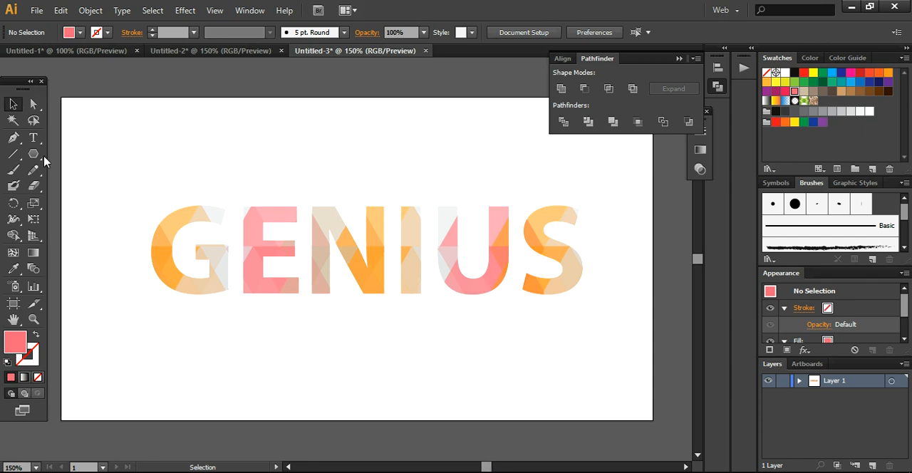
{"action": "left_click", "coordinate": [34, 154]}
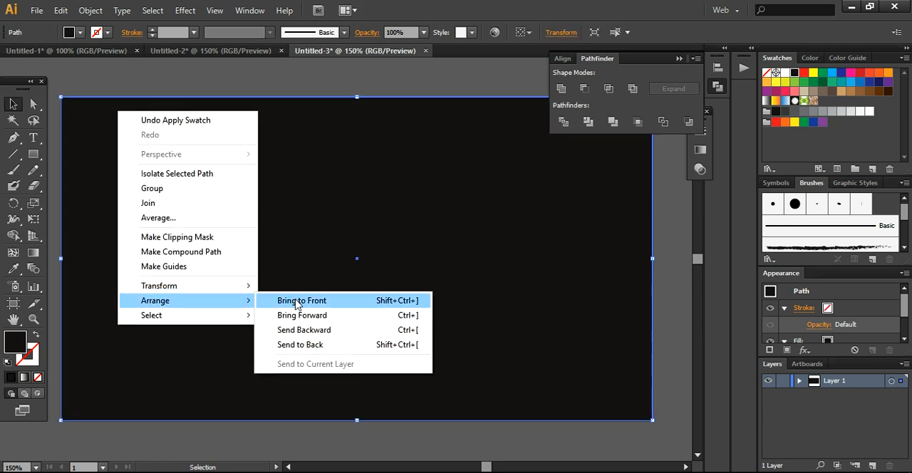
Step: Send the full-artboard rectangle behind the hexagon-filled GENIUS lettering
{"action": "left_click", "coordinate": [301, 300]}
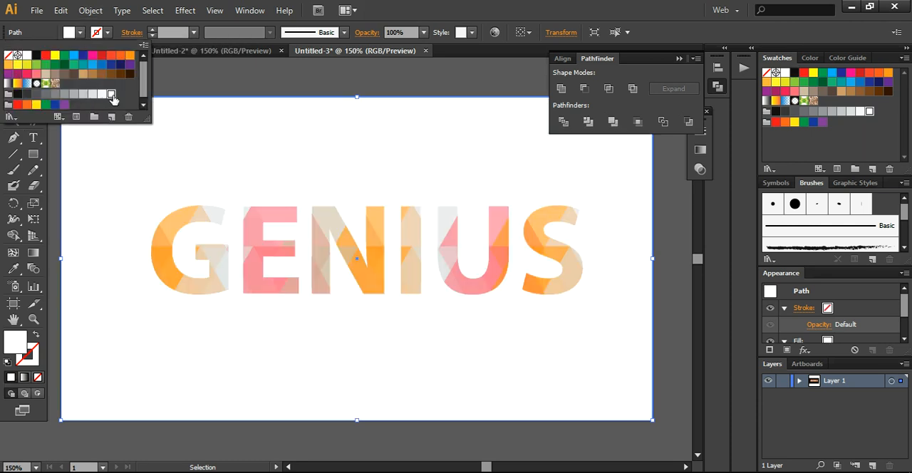
{"action": "mouse_move", "coordinate": [111, 271]}
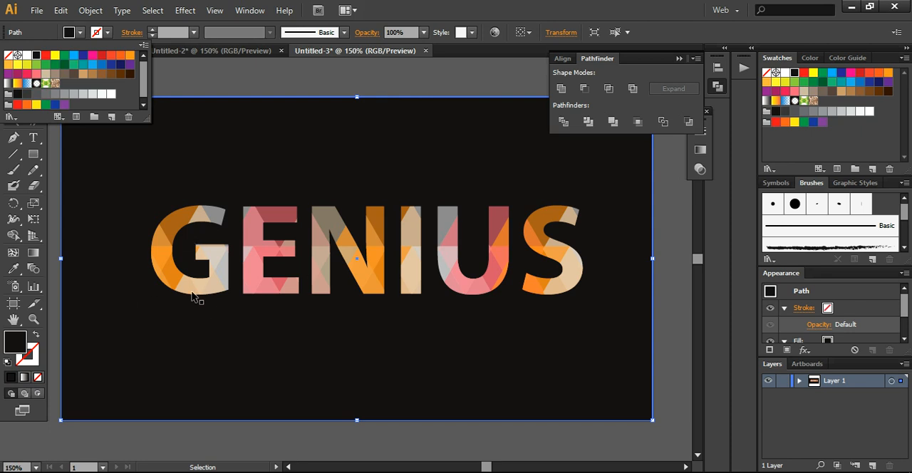
{"action": "mouse_move", "coordinate": [139, 409]}
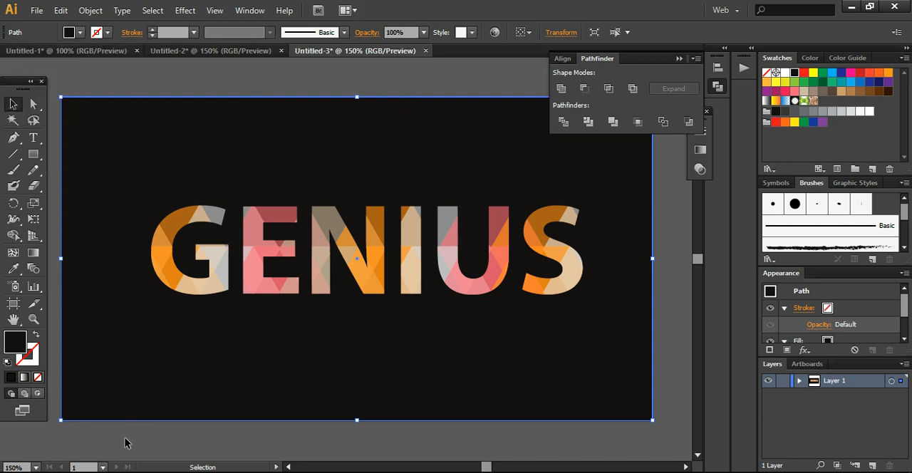
{"action": "mouse_move", "coordinate": [180, 355]}
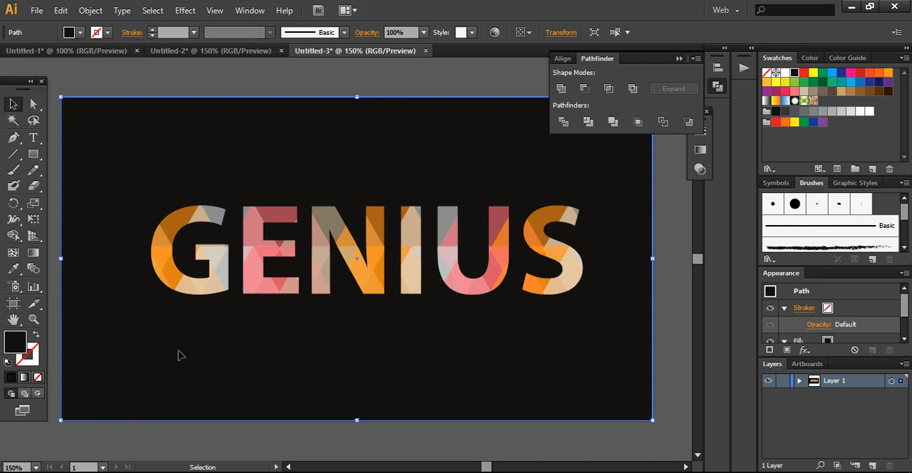